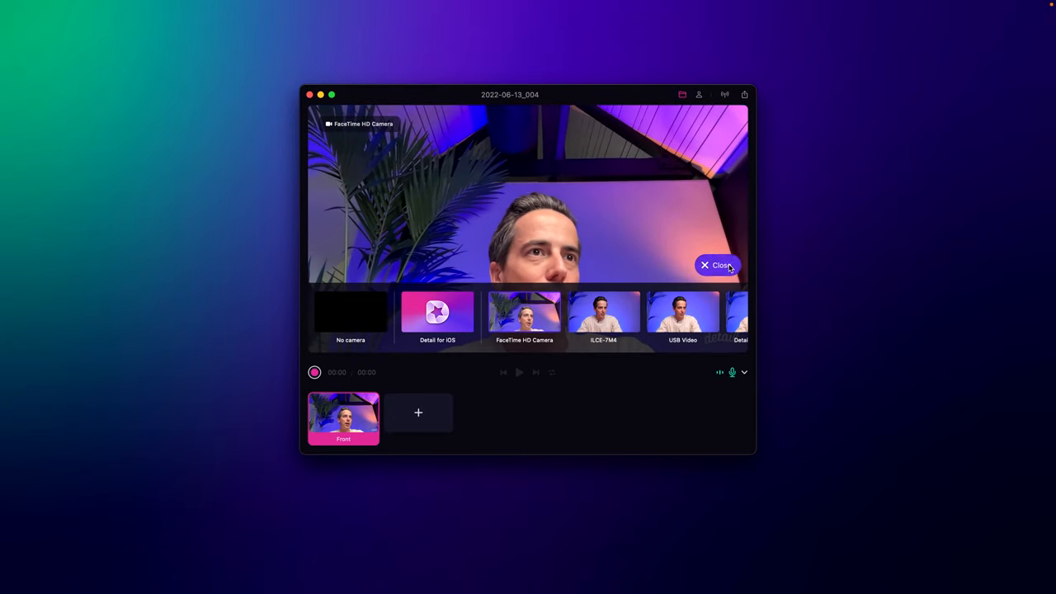
- Switch the live feed to the USB Video capture device, then bring the camera list back up
left_click(716, 264)
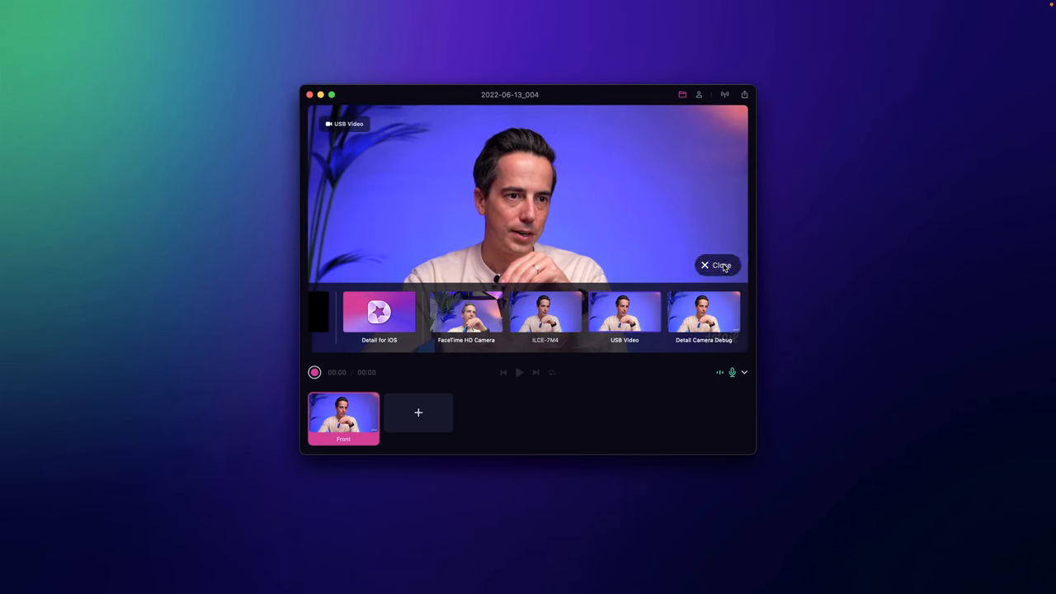
left_click(714, 264)
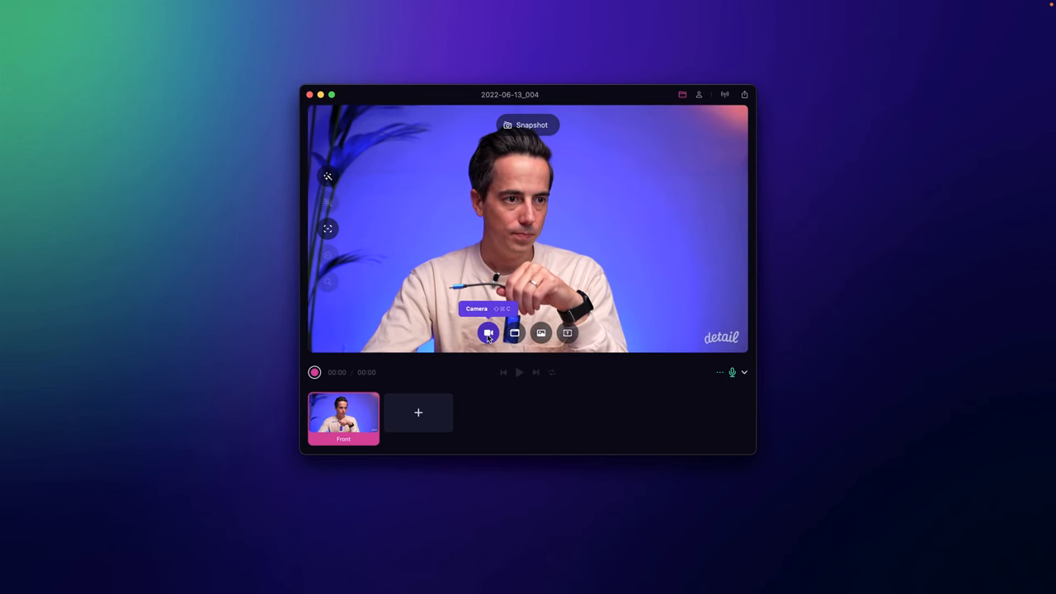
left_click(489, 334)
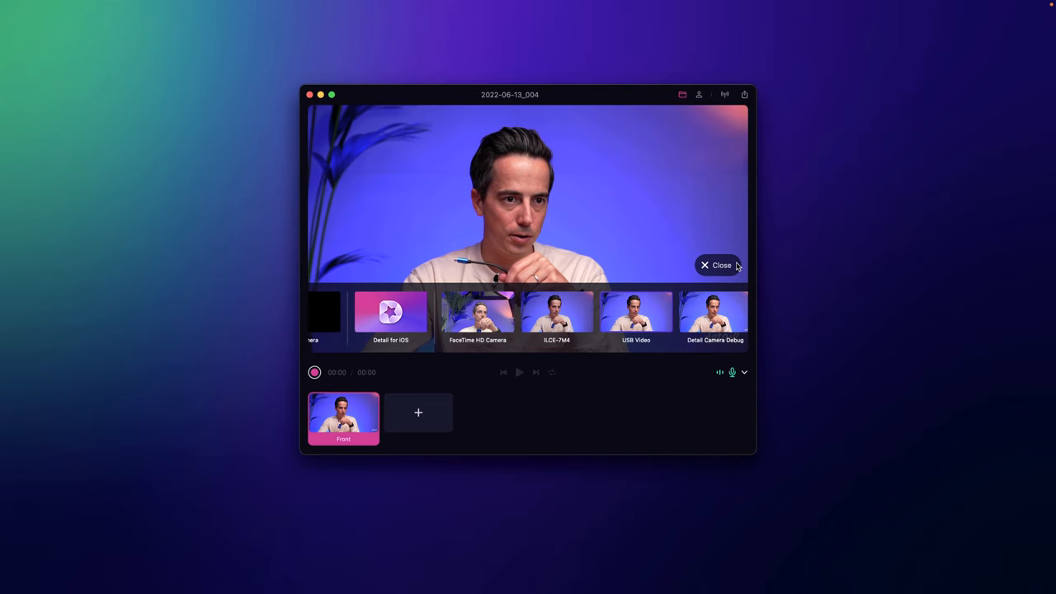